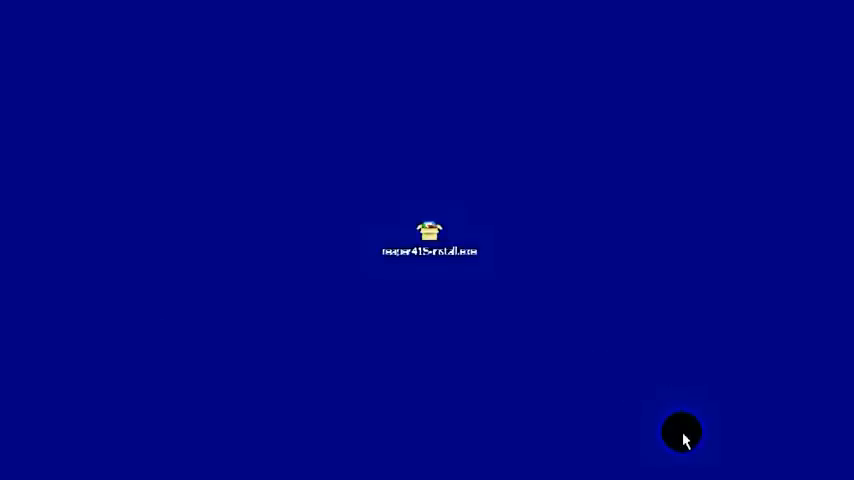
Step: Launch reaper415install.exe and keep the default destination folder
{"action": "double_click", "coordinate": [428, 240]}
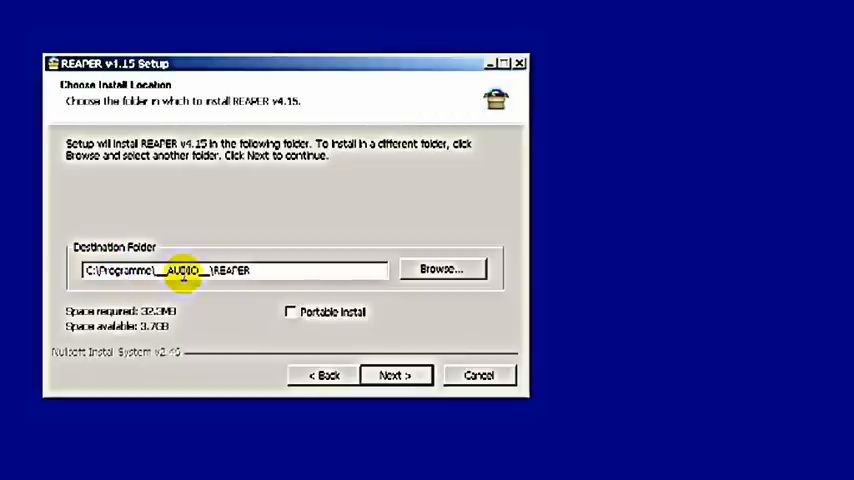
{"action": "mouse_move", "coordinate": [308, 340]}
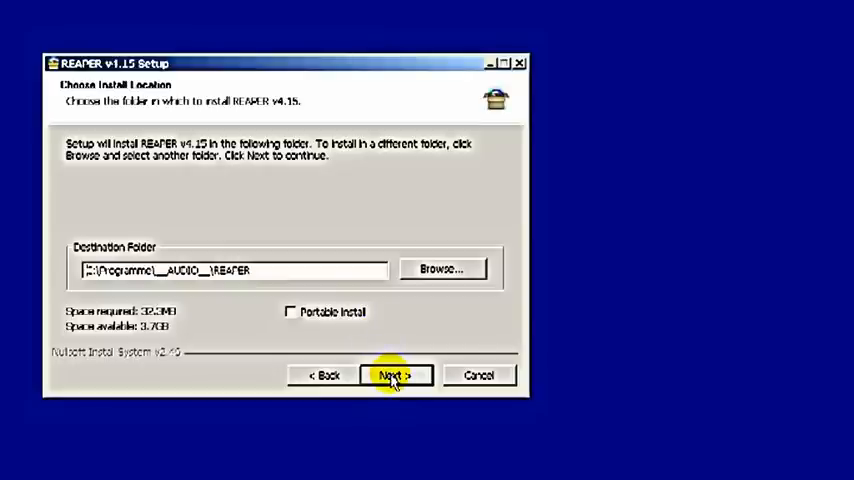
{"action": "left_click", "coordinate": [394, 376]}
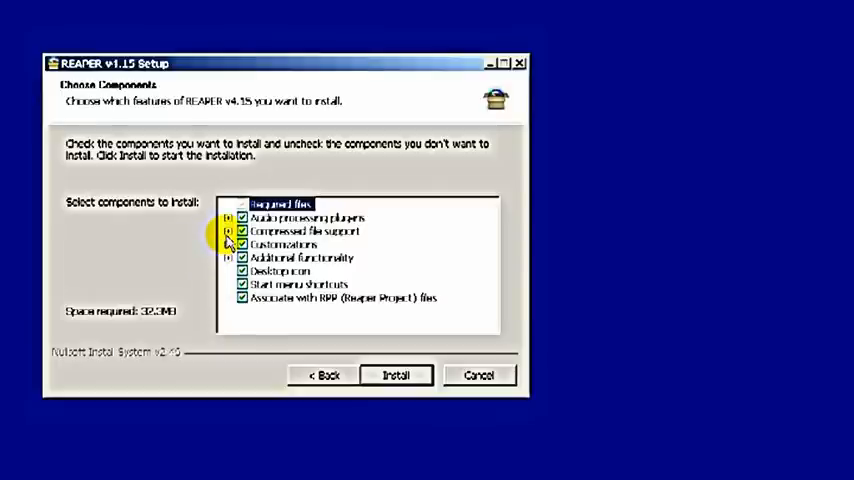
Step: Review the component groups, leave everything checked, and start the installation
{"action": "left_click", "coordinate": [230, 232]}
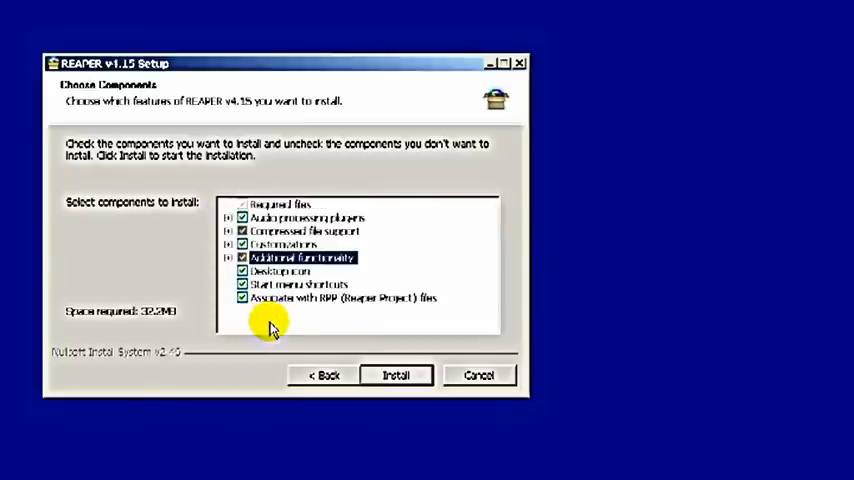
{"action": "mouse_move", "coordinate": [350, 320]}
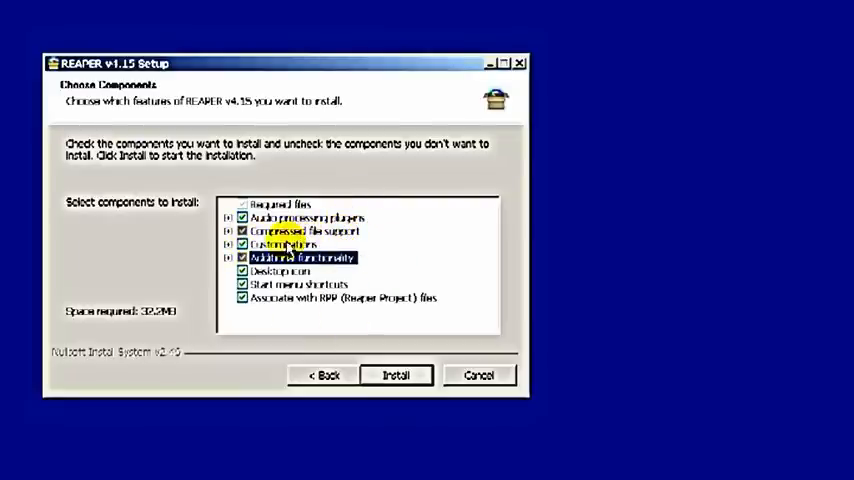
{"action": "left_click", "coordinate": [290, 232]}
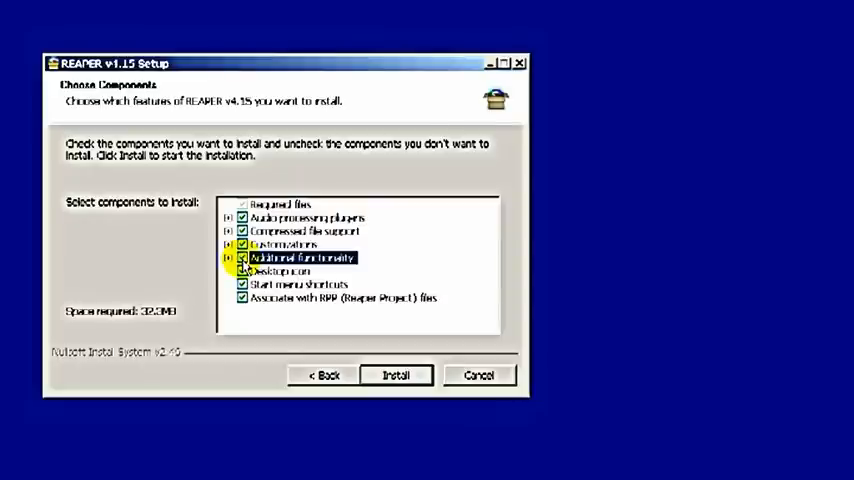
{"action": "left_click", "coordinate": [230, 232]}
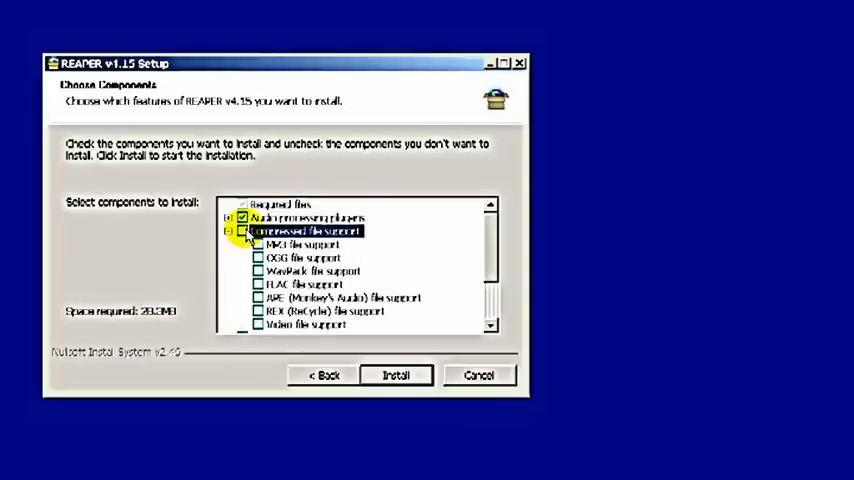
{"action": "left_click", "coordinate": [230, 232]}
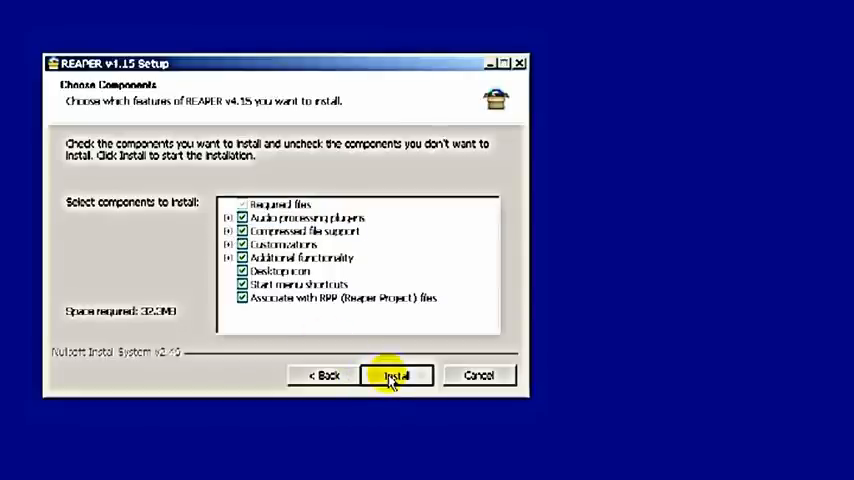
{"action": "left_click", "coordinate": [396, 376]}
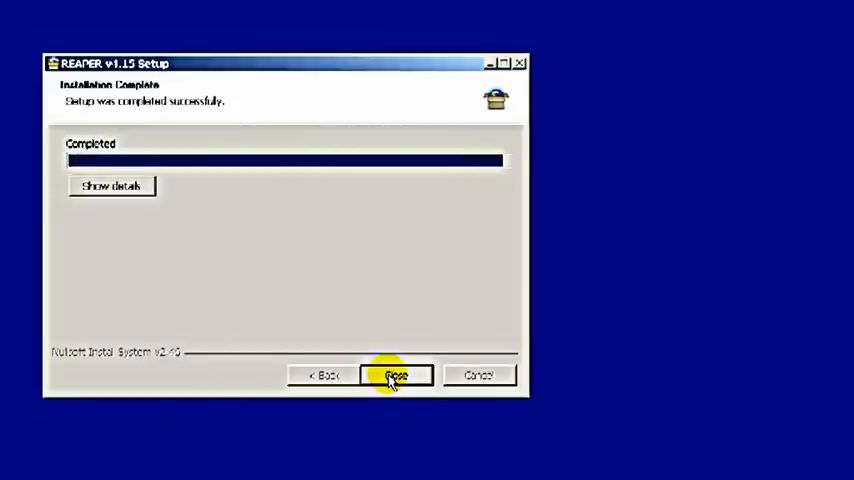
Step: Close the finished installer and run REAPER immediately, reaching its Options menu
{"action": "left_click", "coordinate": [396, 376]}
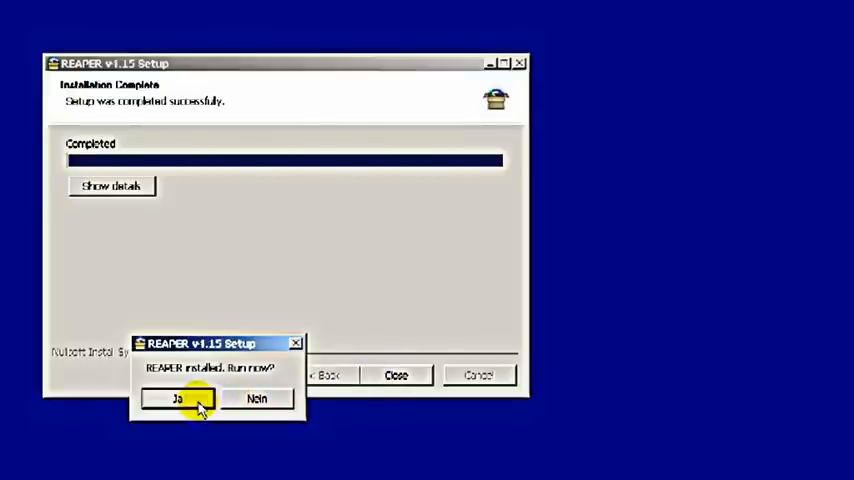
{"action": "left_click", "coordinate": [178, 398]}
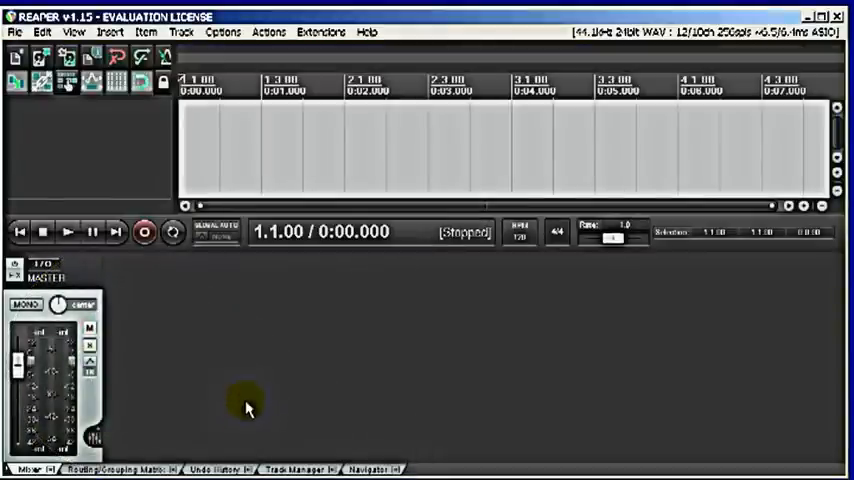
{"action": "left_click", "coordinate": [222, 32]}
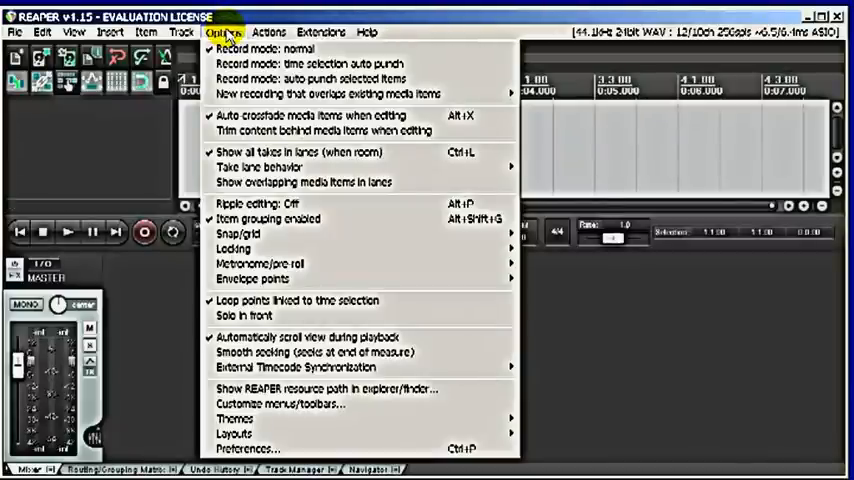
{"action": "mouse_move", "coordinate": [228, 32]}
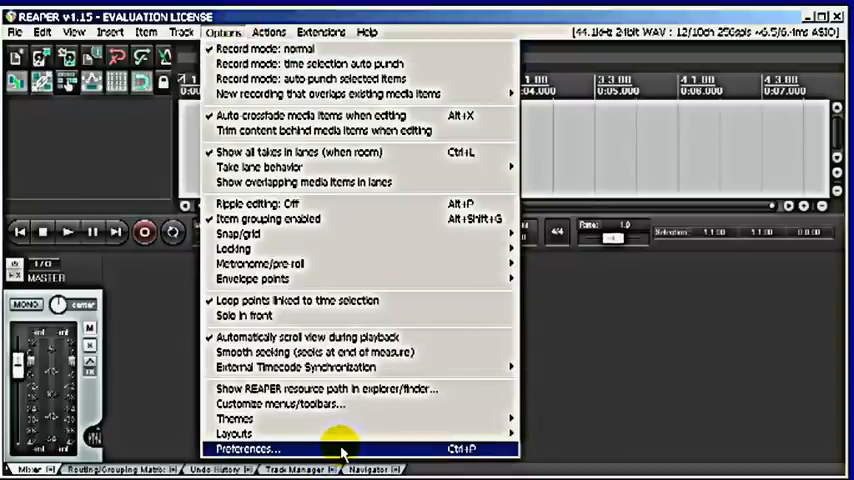
{"action": "mouse_move", "coordinate": [430, 460]}
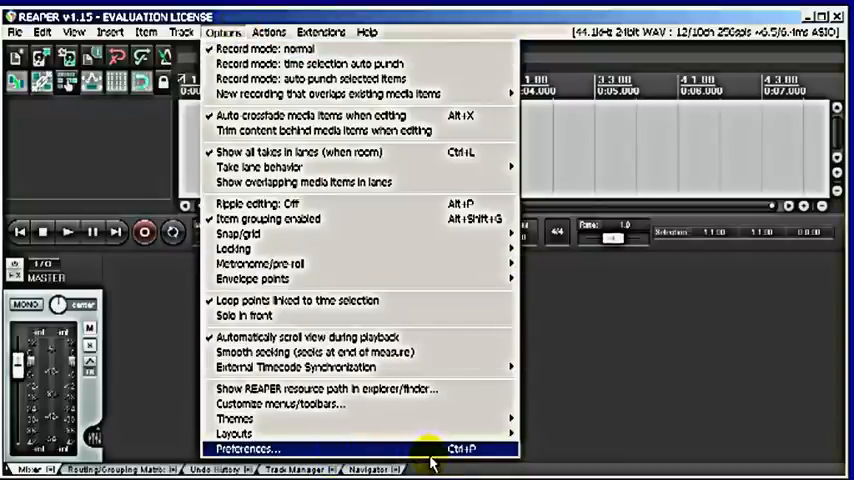
Step: Choose Preferences from the Options menu
{"action": "left_click", "coordinate": [248, 448]}
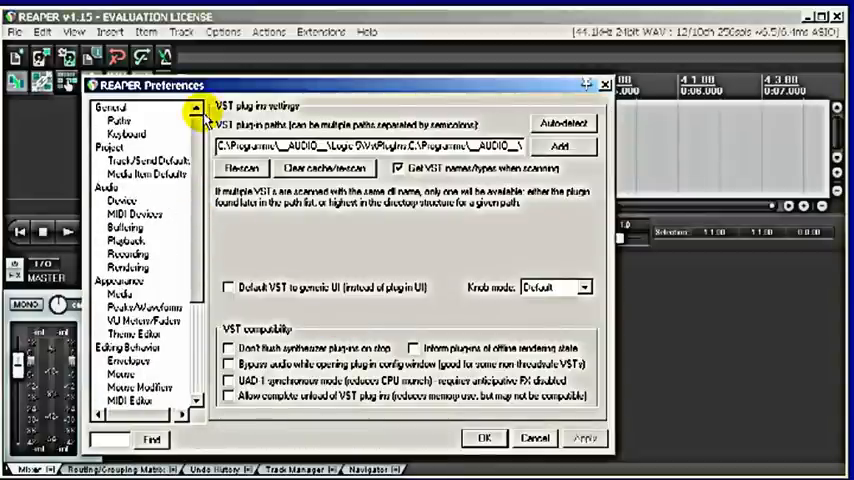
Step: Go to Audio > Device preferences, keep ASIO as the audio system and check the ASIO drivers
{"action": "left_click", "coordinate": [108, 188]}
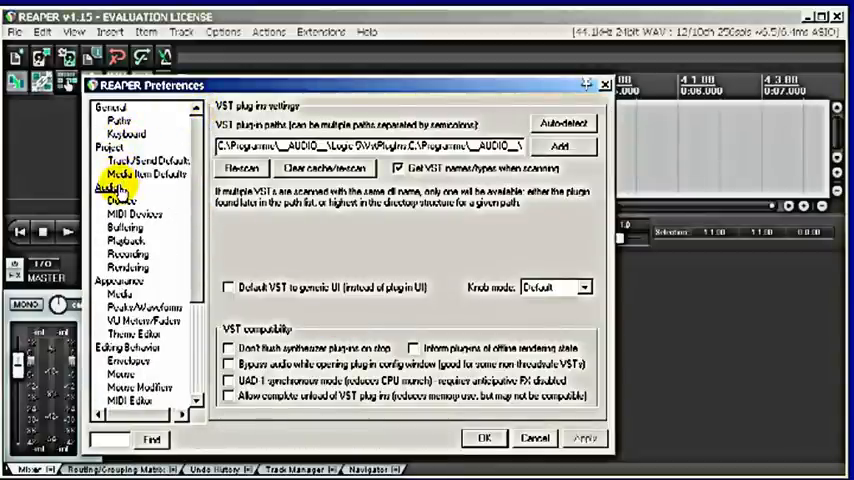
{"action": "left_click", "coordinate": [120, 200]}
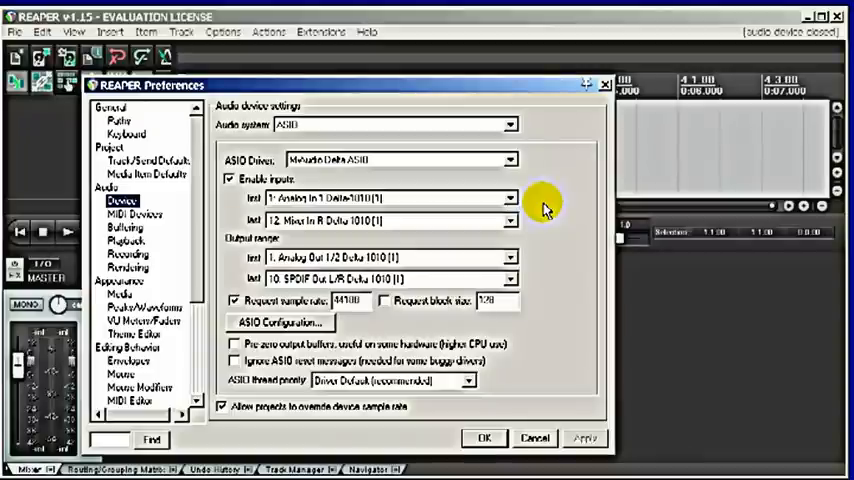
{"action": "mouse_move", "coordinate": [548, 204]}
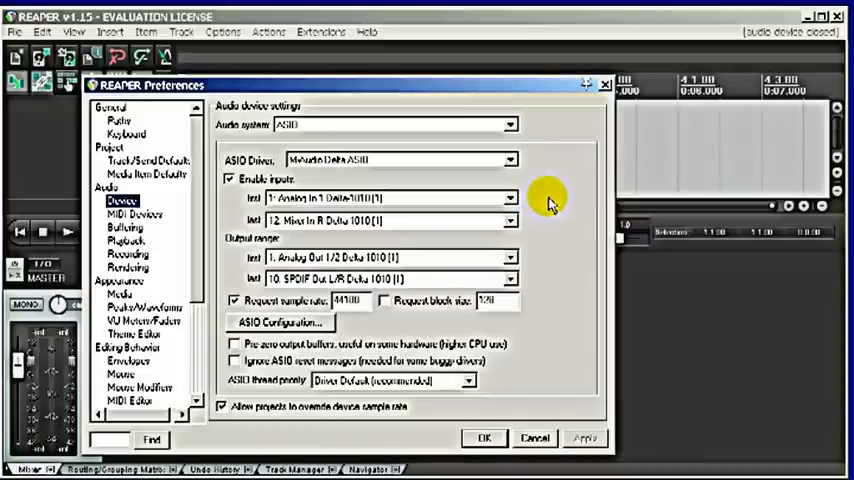
{"action": "mouse_move", "coordinate": [562, 204]}
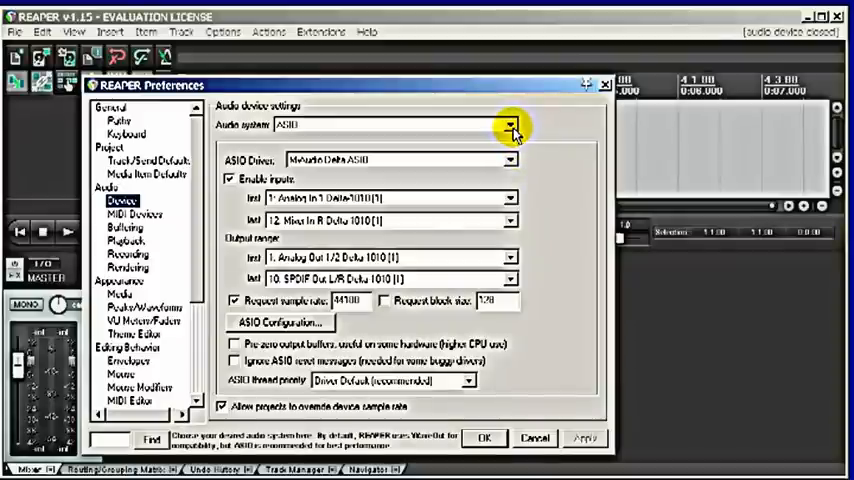
{"action": "left_click", "coordinate": [510, 124]}
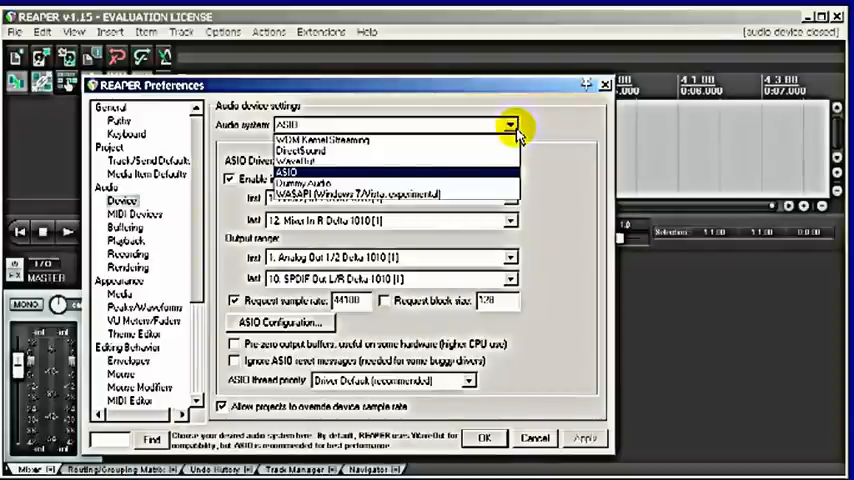
{"action": "mouse_move", "coordinate": [504, 172]}
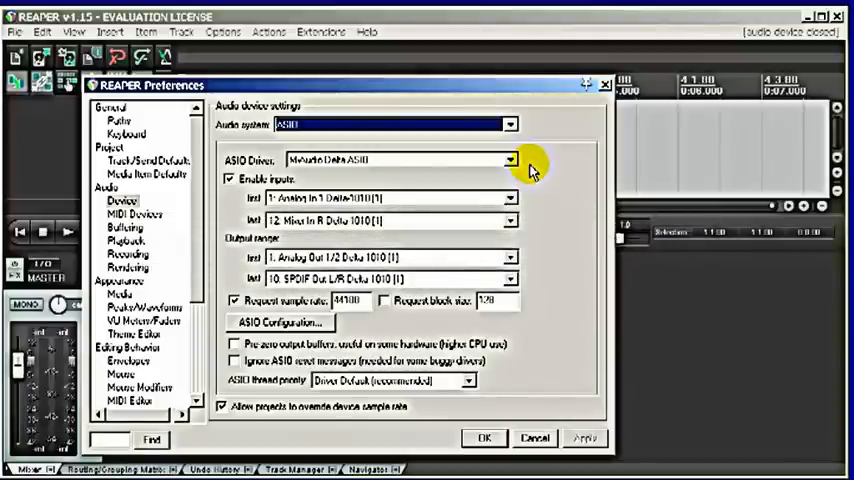
{"action": "left_click", "coordinate": [508, 124]}
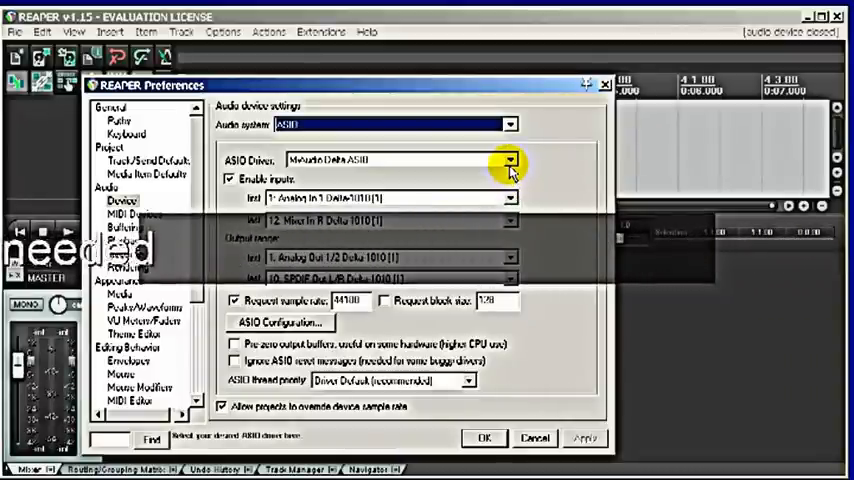
{"action": "left_click", "coordinate": [510, 160]}
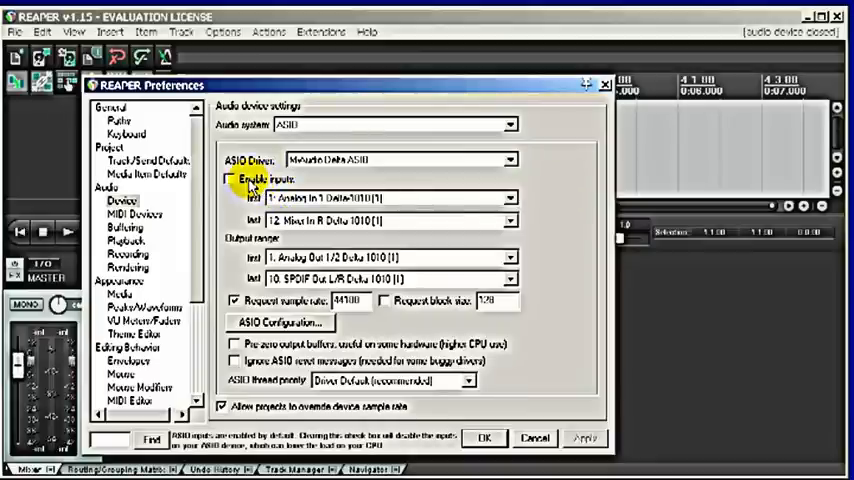
Step: Enable audio inputs and set the Delta 1010 input range from Analog In 1 to the last channel
{"action": "left_click", "coordinate": [228, 180]}
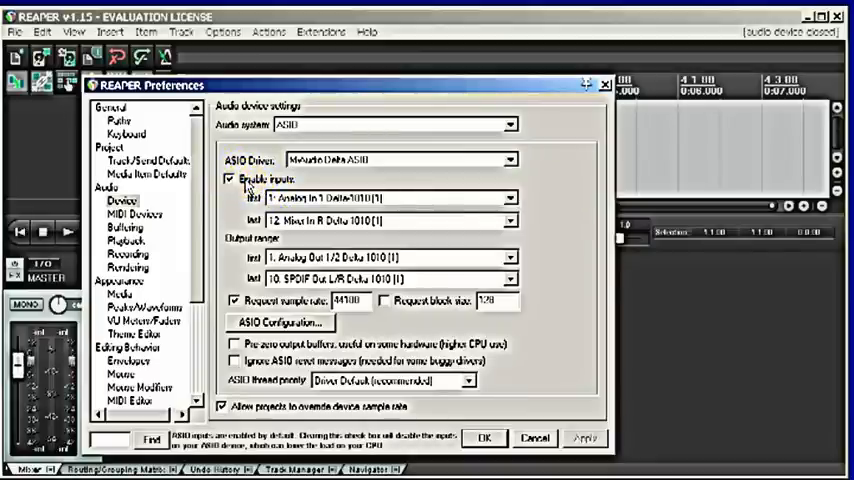
{"action": "left_click", "coordinate": [508, 196]}
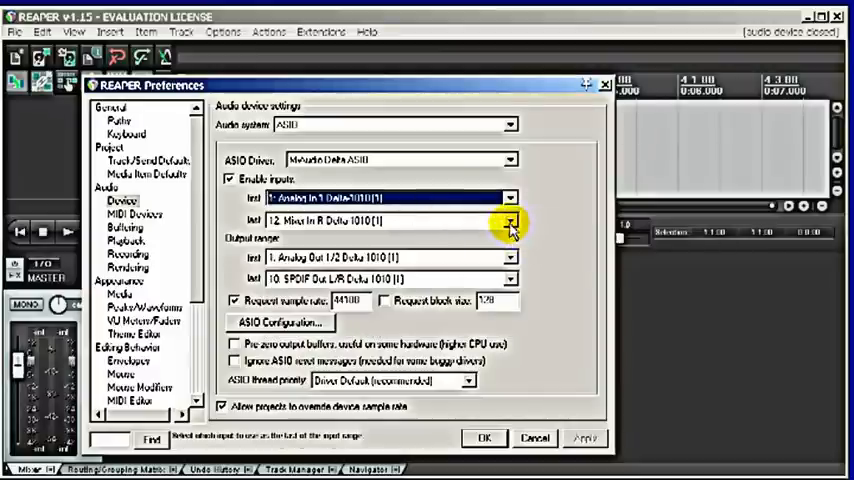
{"action": "left_click", "coordinate": [510, 220]}
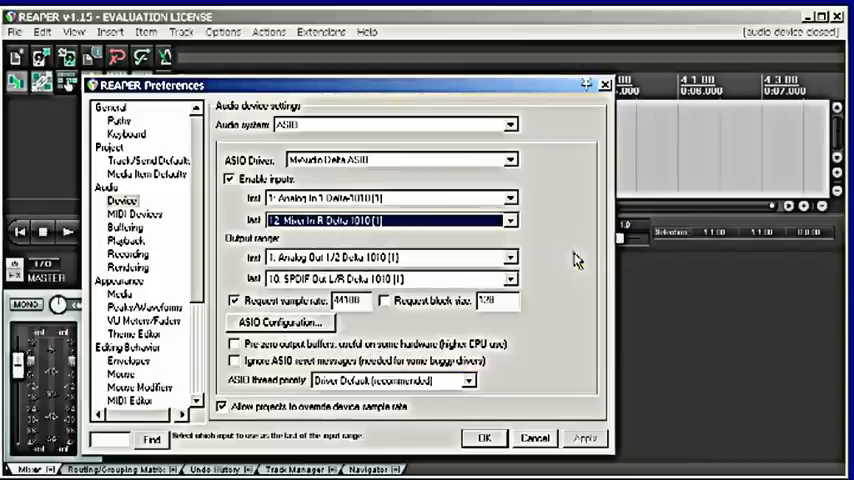
{"action": "left_click", "coordinate": [508, 220]}
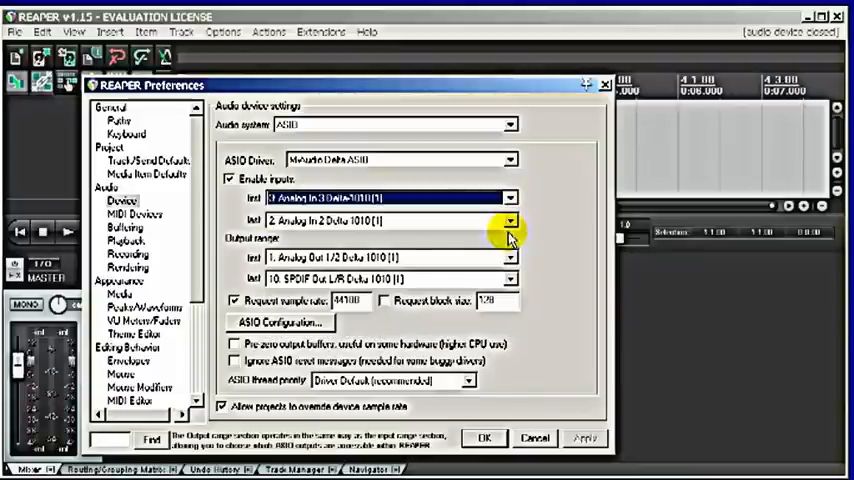
{"action": "left_click", "coordinate": [510, 220]}
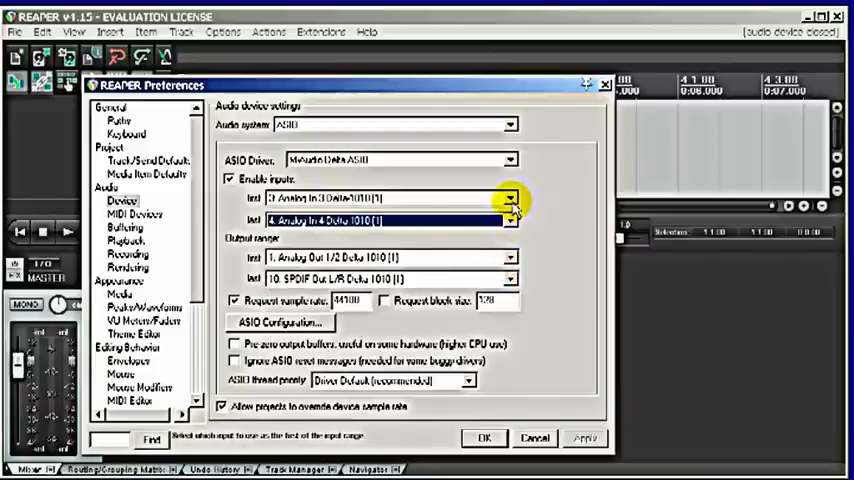
{"action": "left_click", "coordinate": [512, 220]}
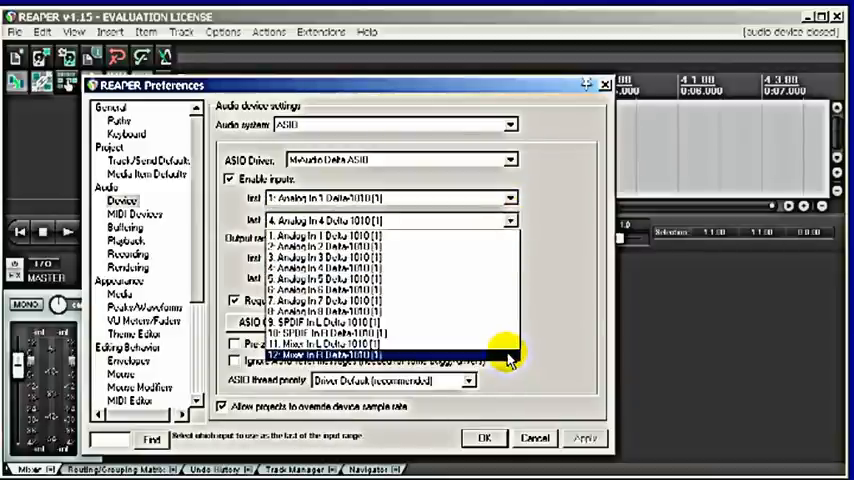
{"action": "left_click", "coordinate": [330, 352]}
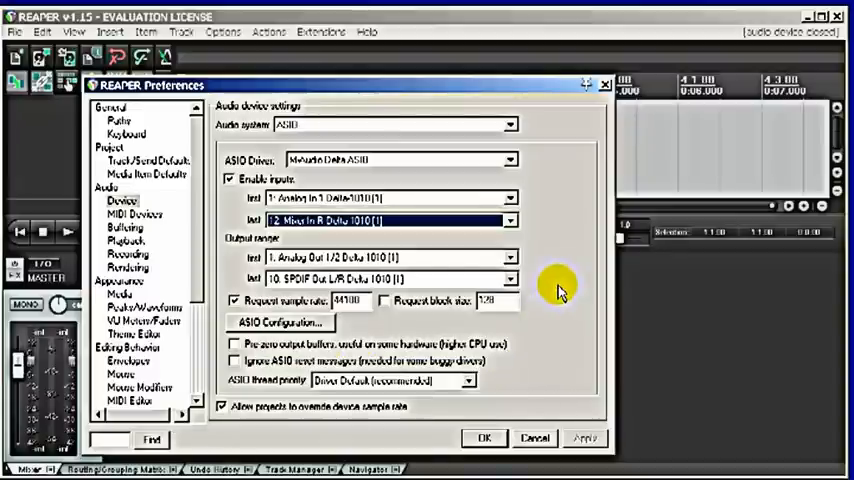
{"action": "mouse_move", "coordinate": [244, 244]}
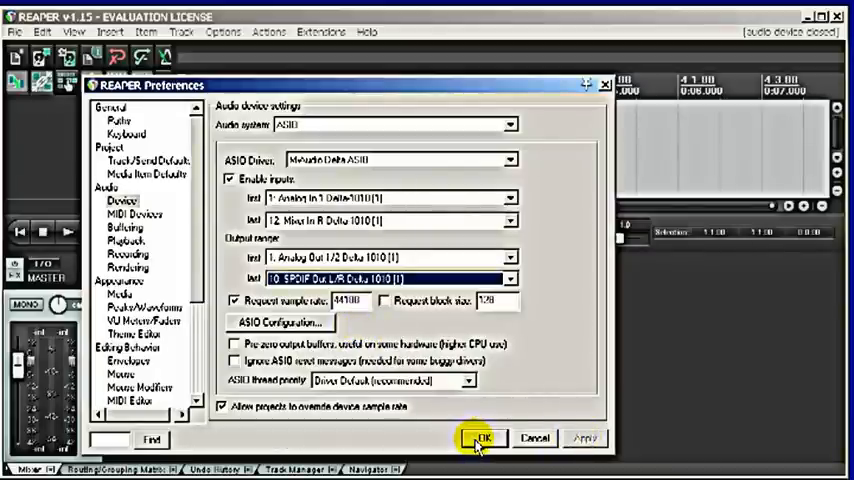
Step: Accept the audio settings with OK and reopen Preferences from the Options menu
{"action": "left_click", "coordinate": [480, 438]}
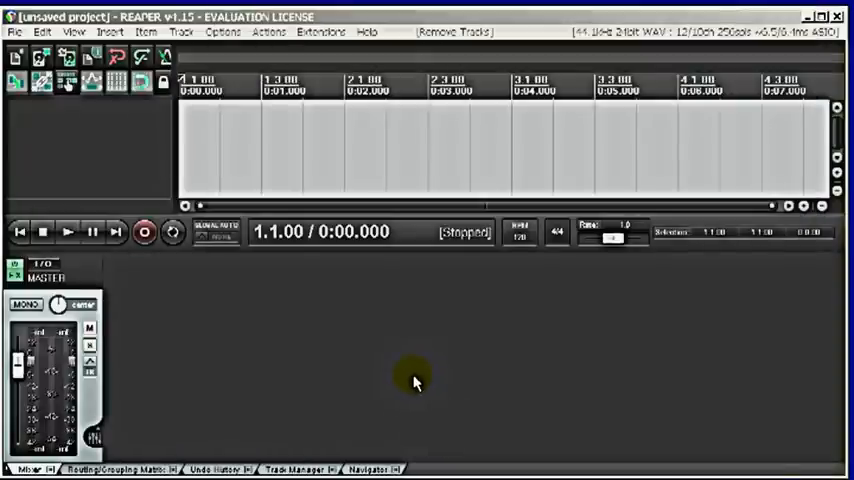
{"action": "left_click", "coordinate": [224, 32]}
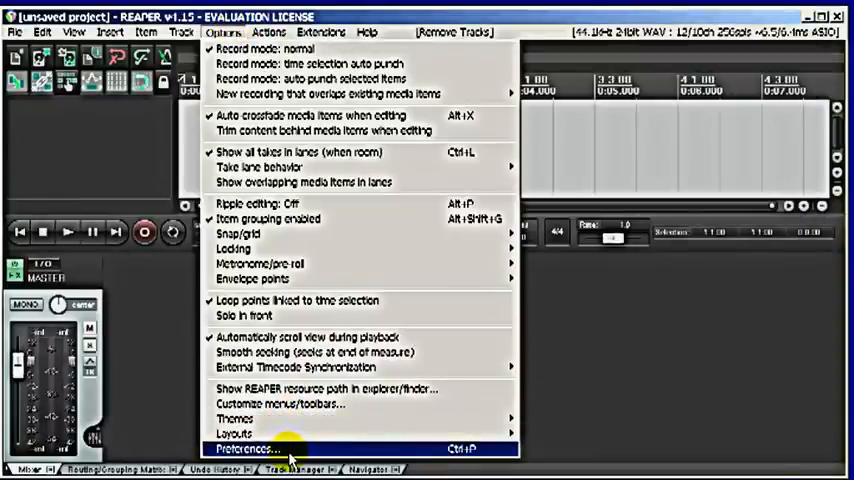
{"action": "left_click", "coordinate": [248, 448]}
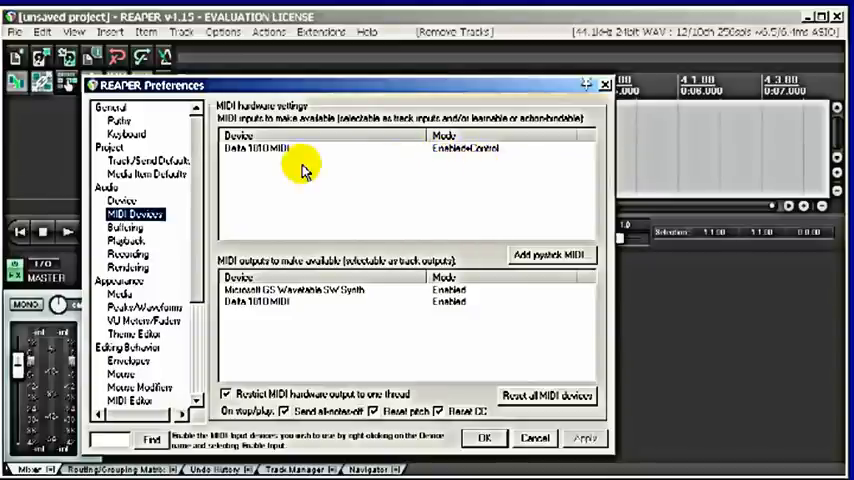
{"action": "mouse_move", "coordinate": [500, 160]}
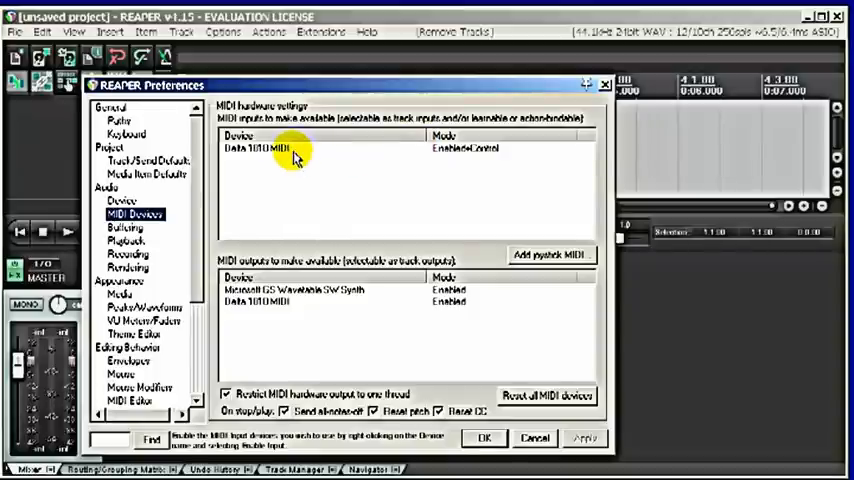
Step: Enable the Delta 1010 MIDI input and output devices, then apply and close Preferences
{"action": "right_click", "coordinate": [270, 148]}
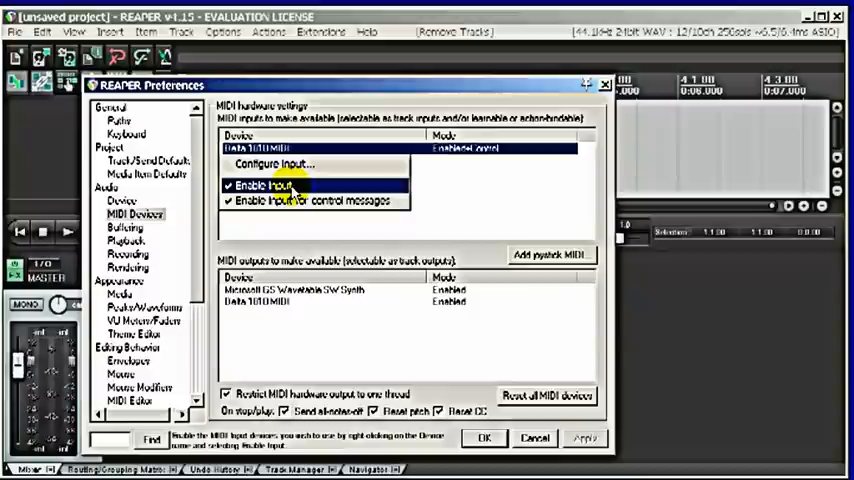
{"action": "mouse_move", "coordinate": [310, 200]}
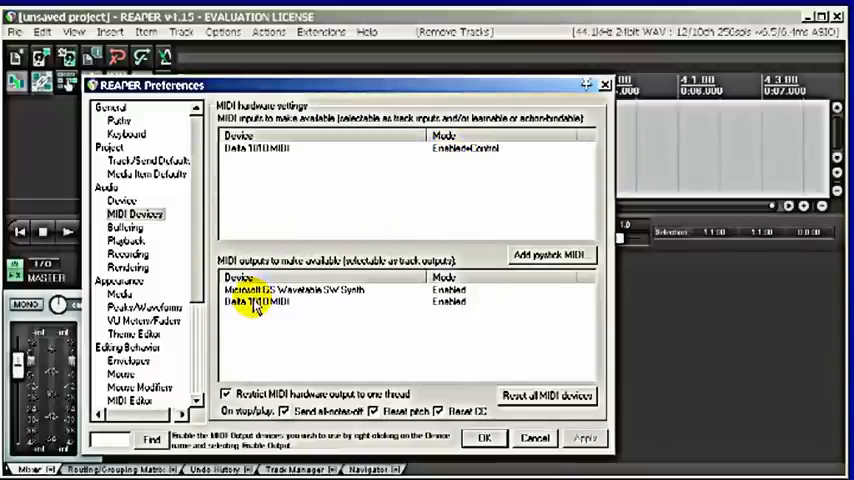
{"action": "right_click", "coordinate": [260, 302]}
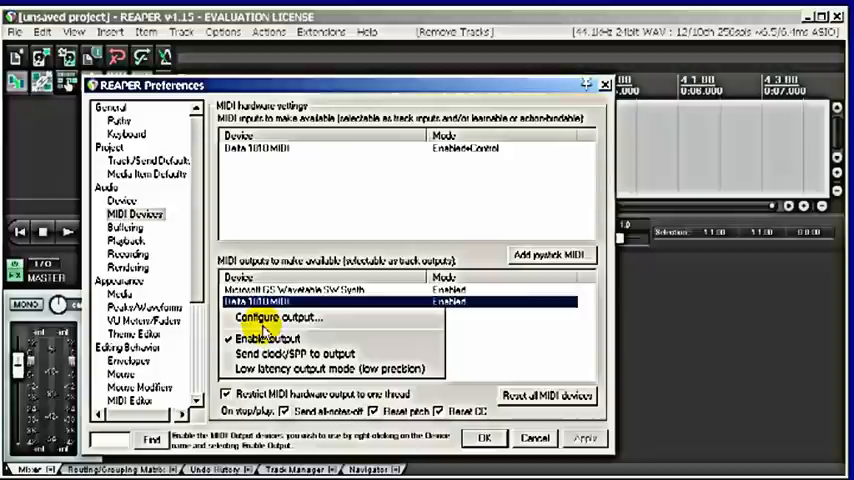
{"action": "left_click", "coordinate": [268, 340]}
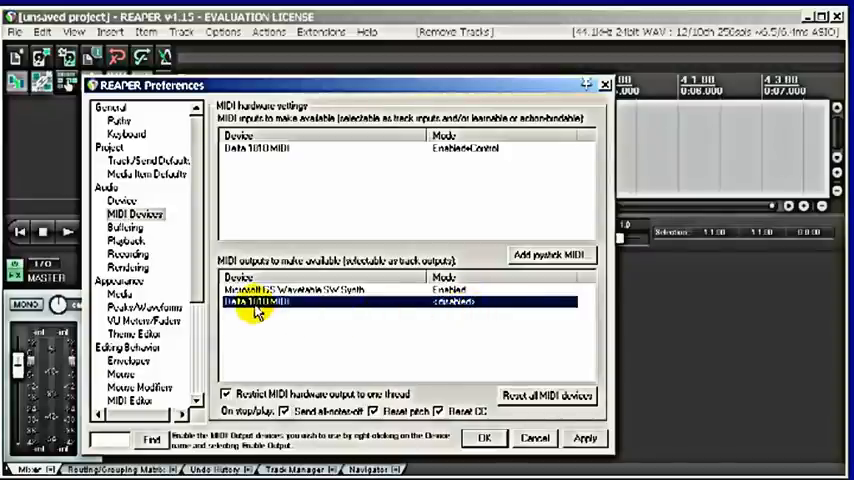
{"action": "right_click", "coordinate": [260, 302]}
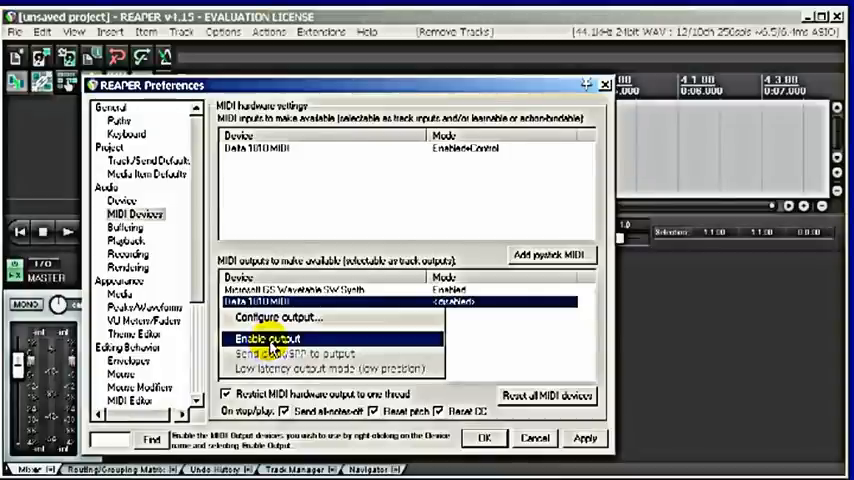
{"action": "left_click", "coordinate": [268, 338]}
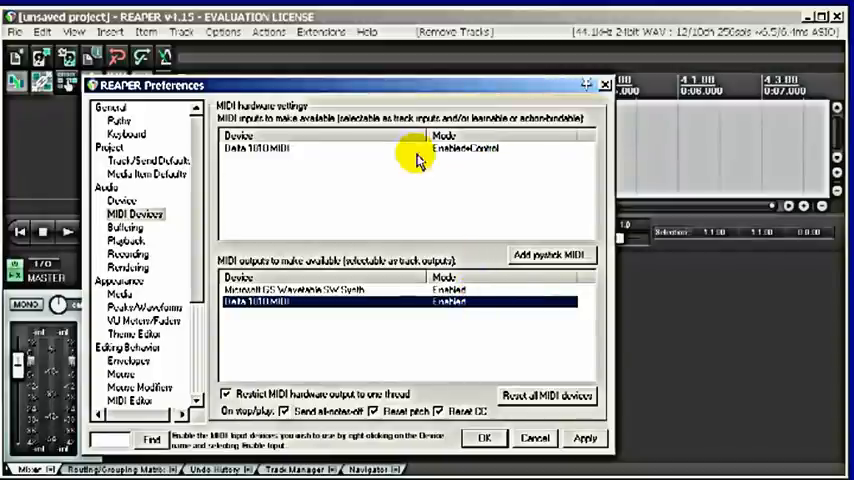
{"action": "mouse_move", "coordinate": [476, 182]}
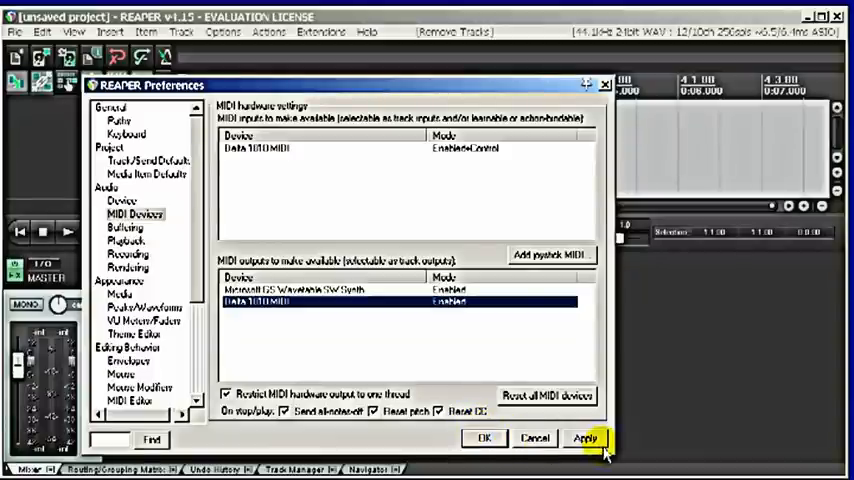
{"action": "left_click", "coordinate": [586, 438]}
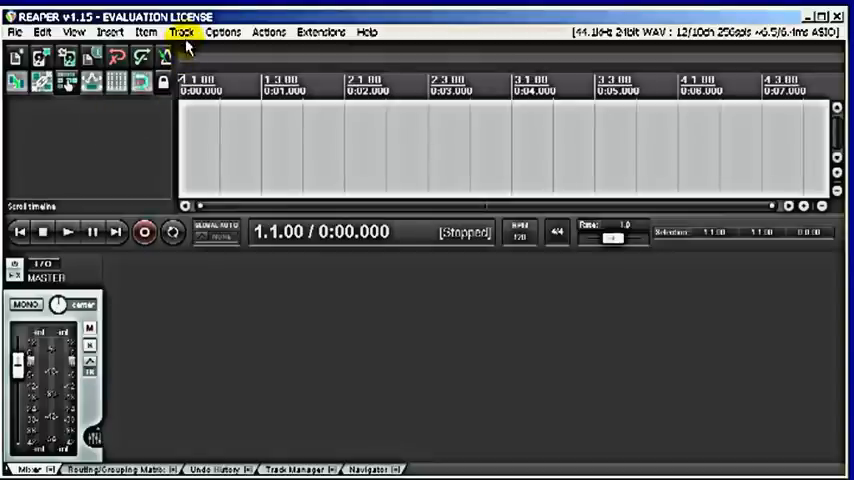
Step: Browse the Track menu and insert a new track via the empty track area's context menu
{"action": "left_click", "coordinate": [180, 32]}
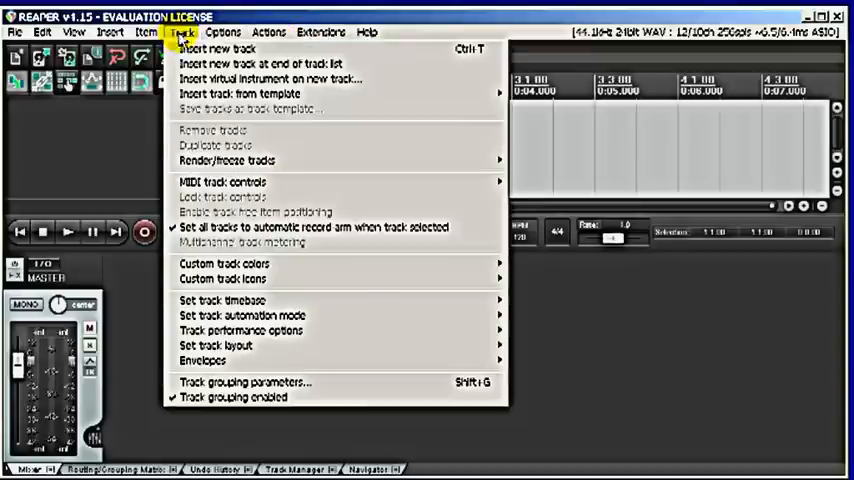
{"action": "mouse_move", "coordinate": [480, 62]}
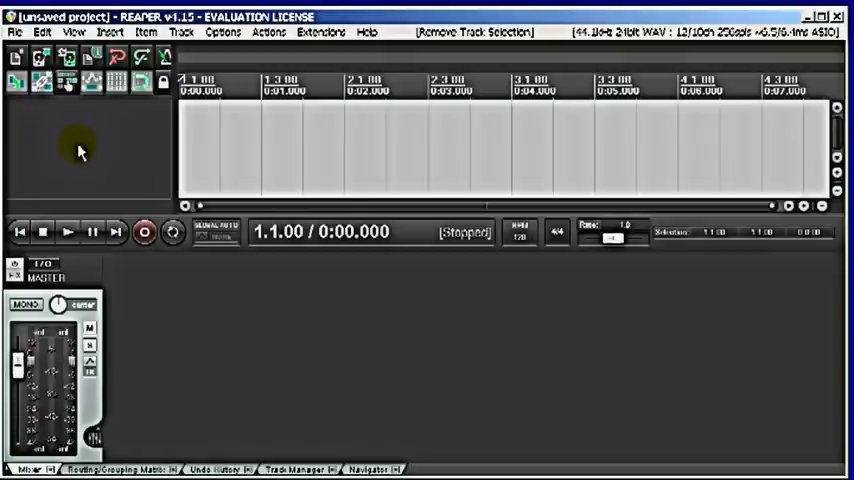
{"action": "right_click", "coordinate": [80, 150]}
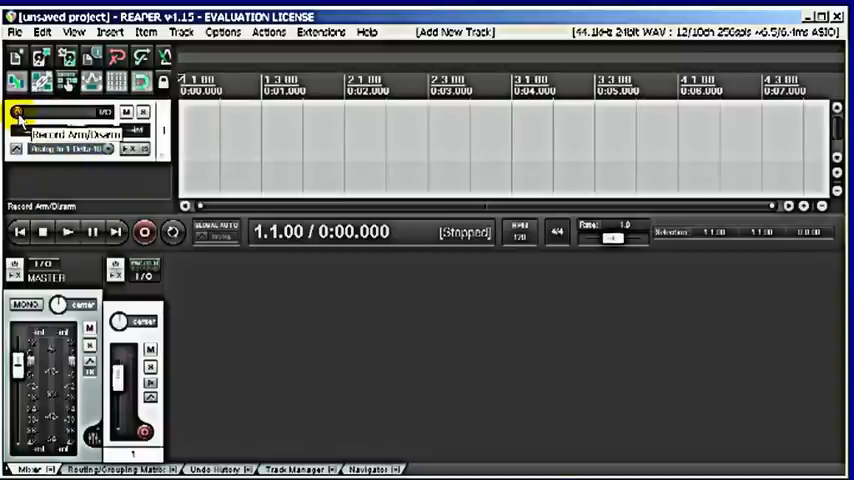
Step: Arm the new track for recording
{"action": "left_click", "coordinate": [16, 114]}
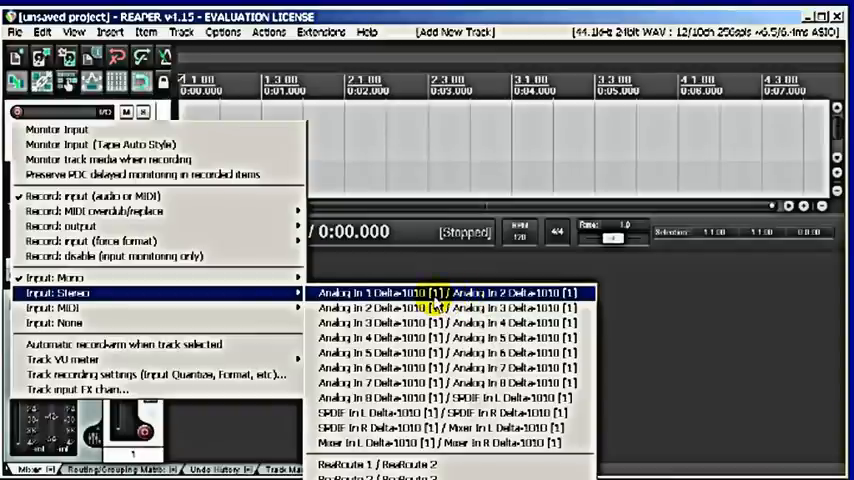
{"action": "mouse_move", "coordinate": [440, 322]}
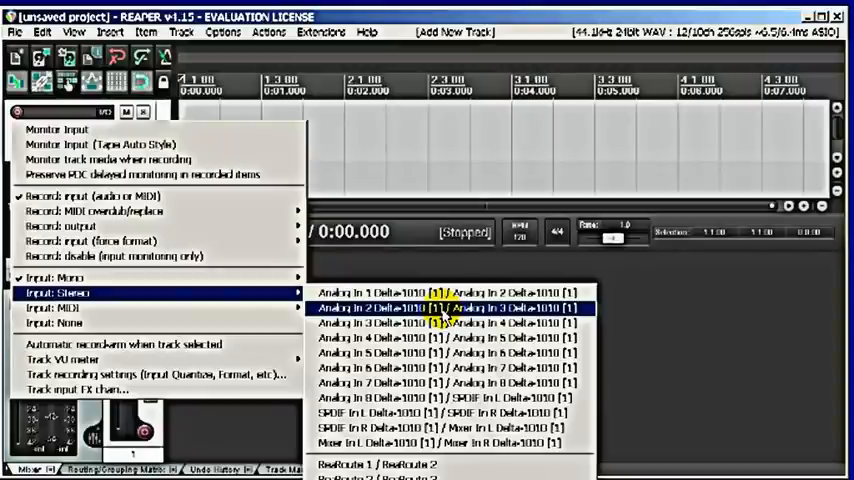
{"action": "mouse_move", "coordinate": [450, 322]}
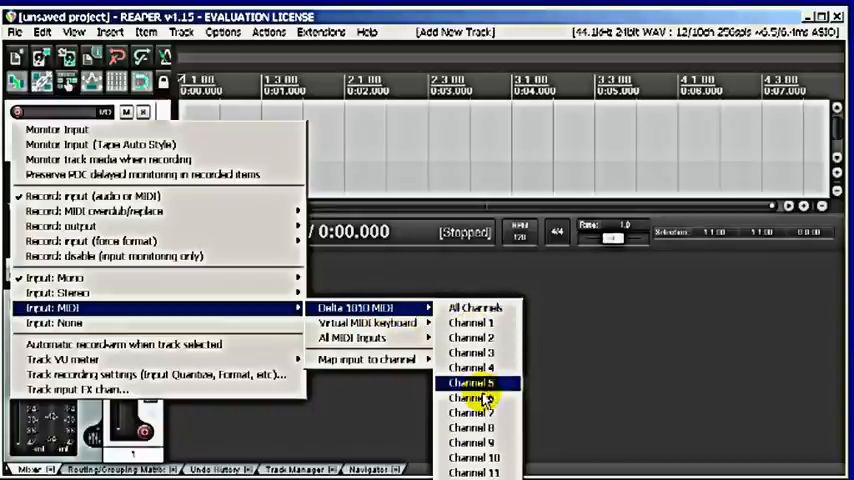
{"action": "mouse_move", "coordinate": [490, 308]}
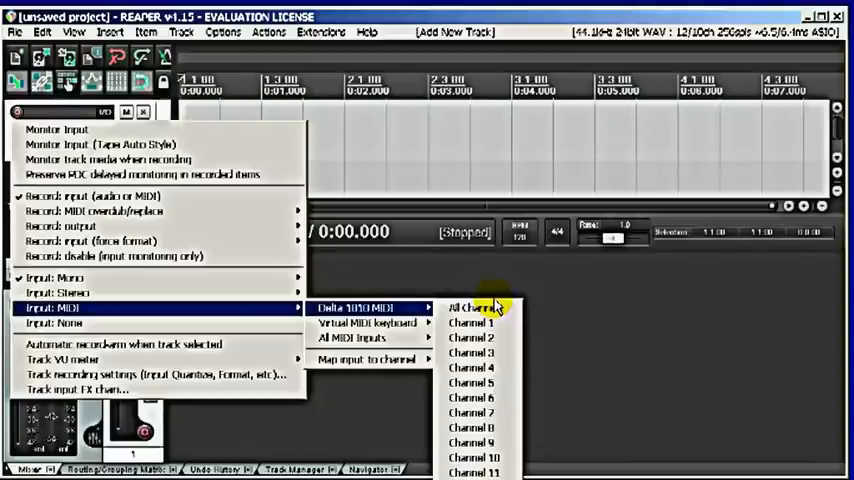
{"action": "mouse_move", "coordinate": [608, 372]}
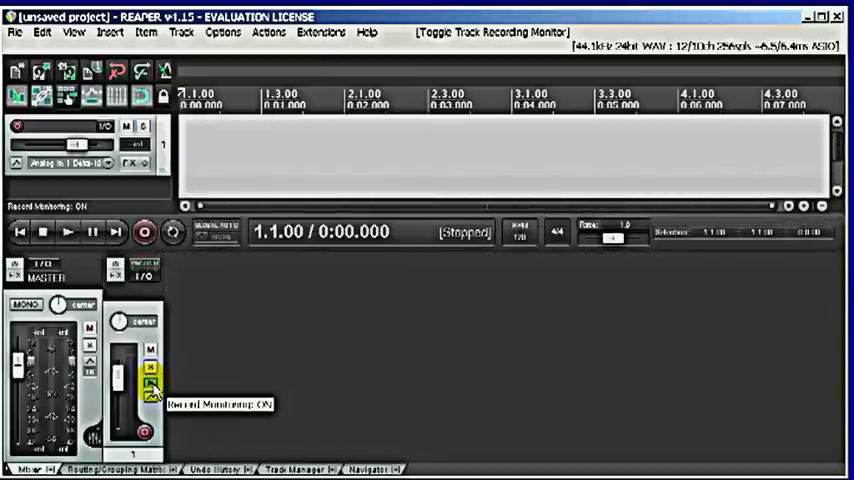
{"action": "left_click", "coordinate": [150, 390]}
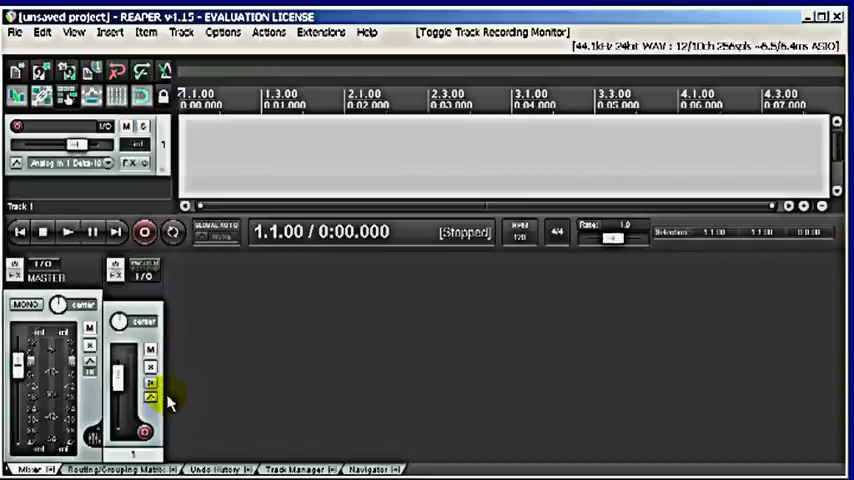
{"action": "left_click", "coordinate": [150, 384]}
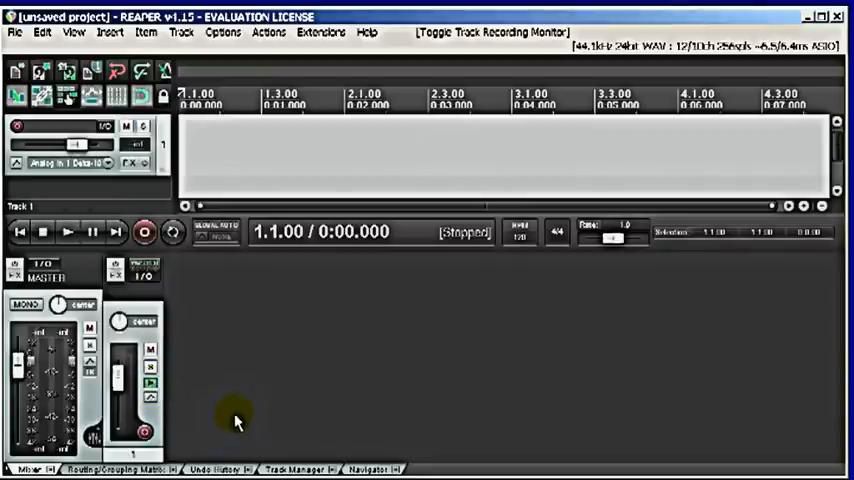
{"action": "mouse_move", "coordinate": [204, 342]}
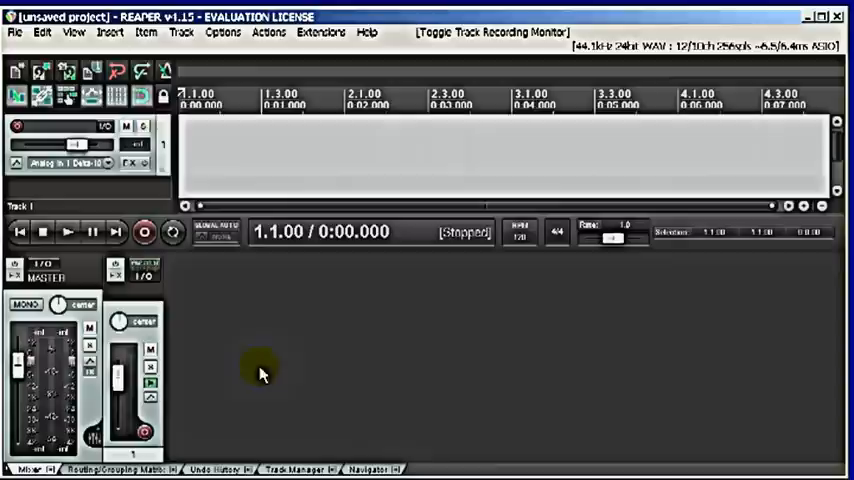
{"action": "mouse_move", "coordinate": [240, 390]}
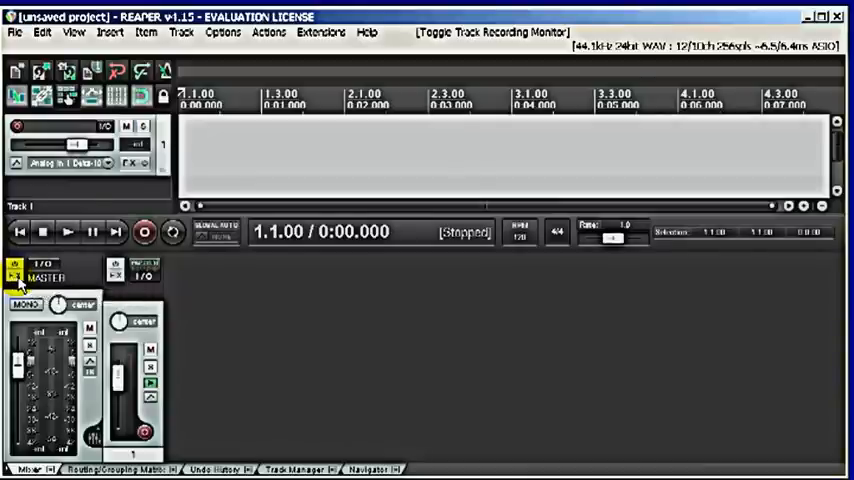
Step: Insert VST: ReaNINJAM (Cockos) from the Cockos folder onto the master track's FX chain
{"action": "left_click", "coordinate": [16, 276]}
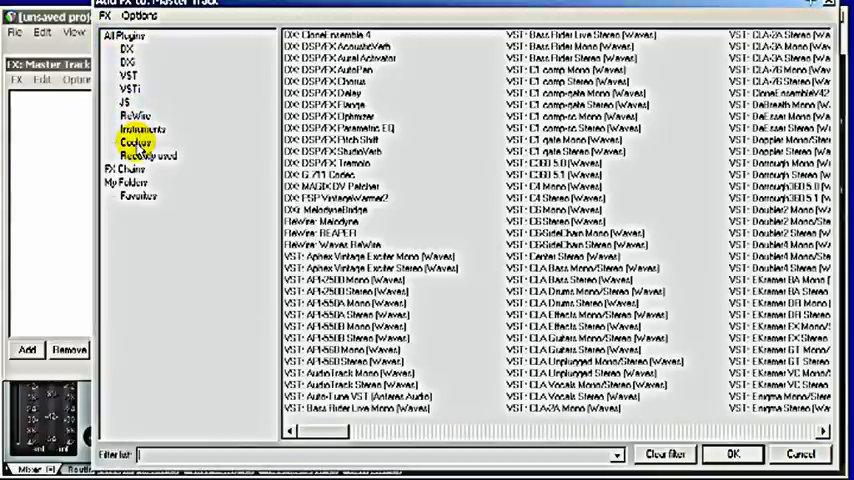
{"action": "left_click", "coordinate": [134, 142]}
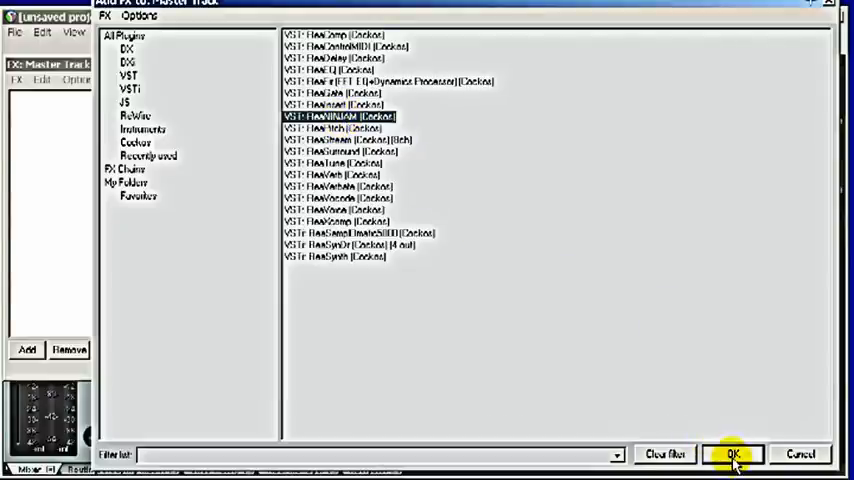
{"action": "left_click", "coordinate": [732, 452]}
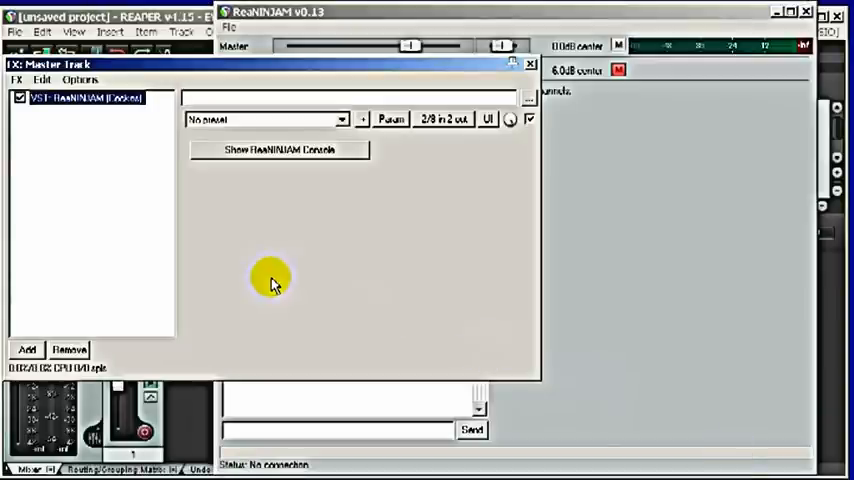
{"action": "mouse_move", "coordinate": [212, 204]}
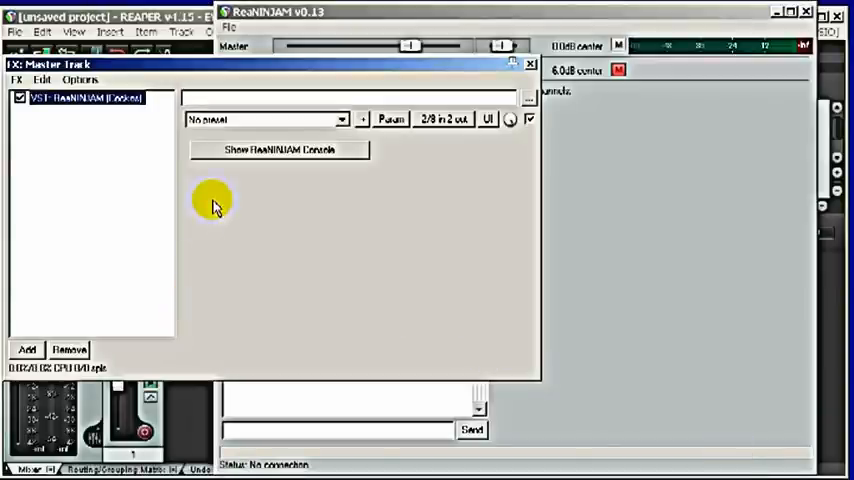
{"action": "mouse_move", "coordinate": [224, 160]}
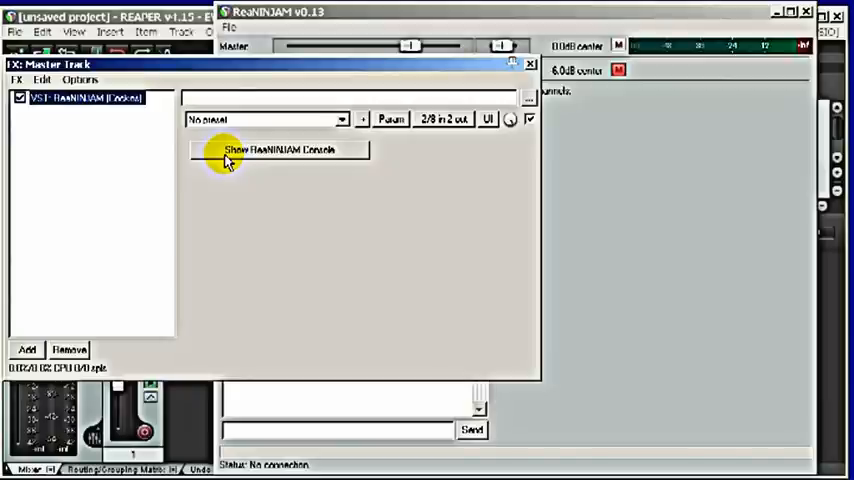
Step: Show the full ReaNINJAM console window in front, with channels, chat and levels visible
{"action": "left_click", "coordinate": [278, 148]}
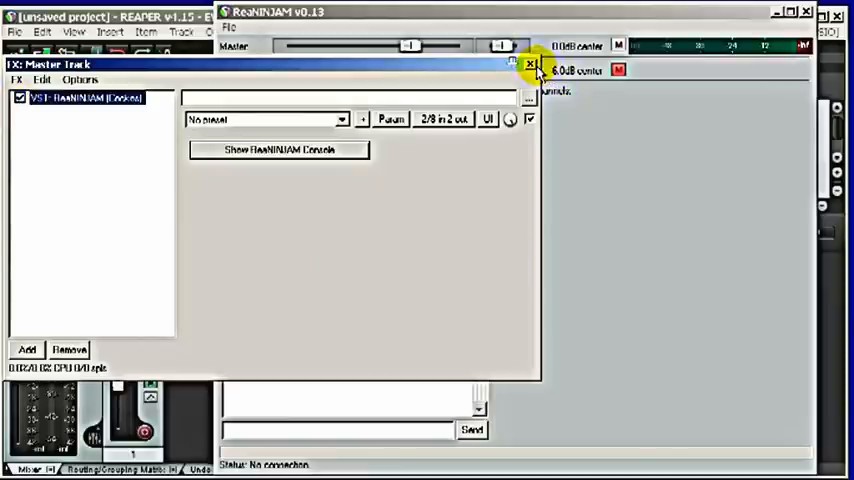
{"action": "left_click", "coordinate": [532, 64]}
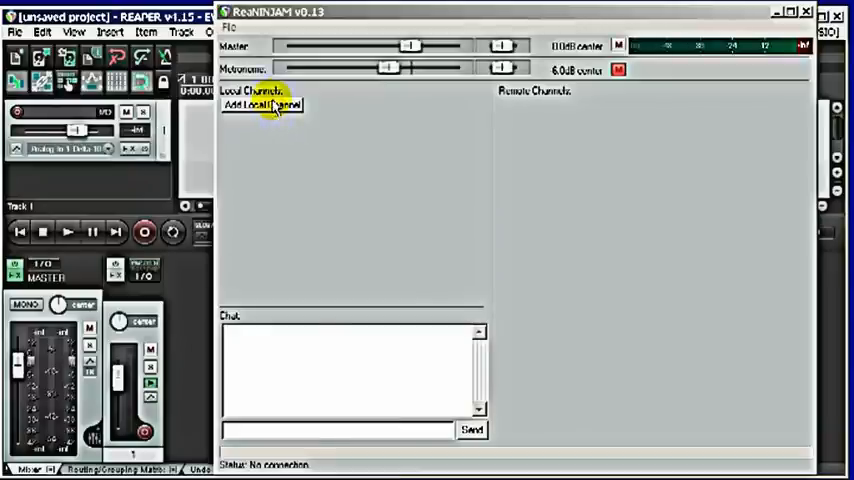
Step: Create a local channel named VO and set its Xmit (transmit) checkbox
{"action": "left_click", "coordinate": [262, 106]}
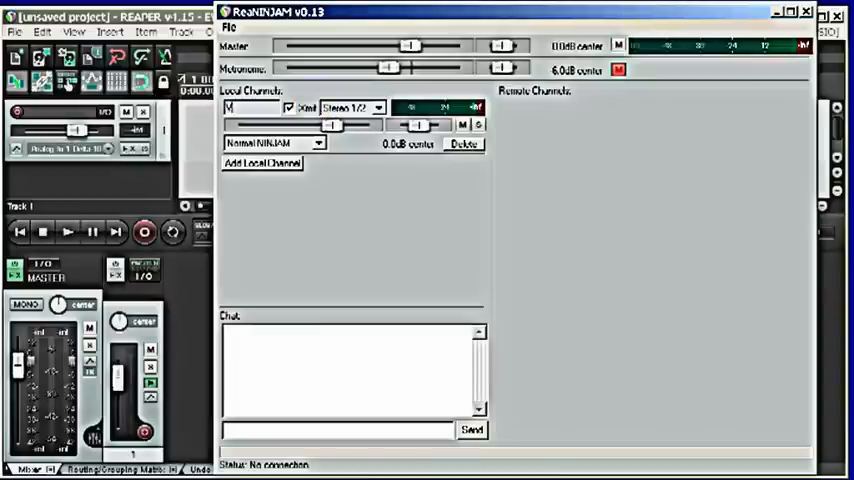
{"action": "type", "text": "VOC"}
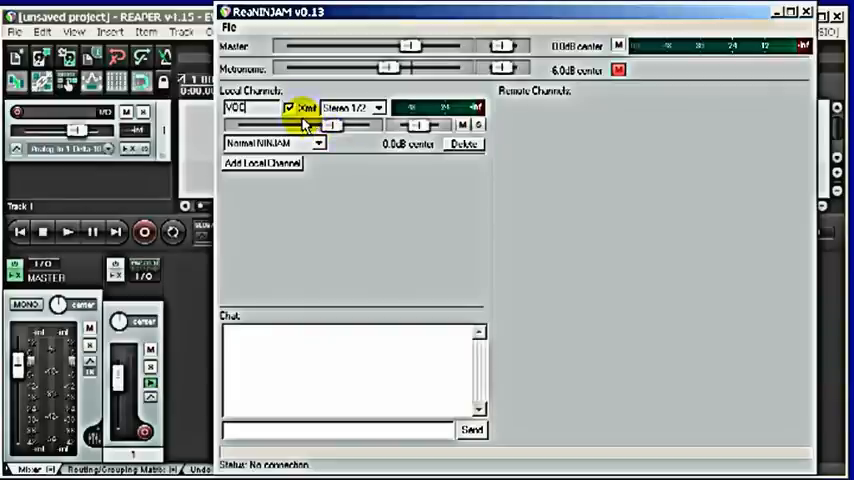
{"action": "left_click", "coordinate": [290, 108]}
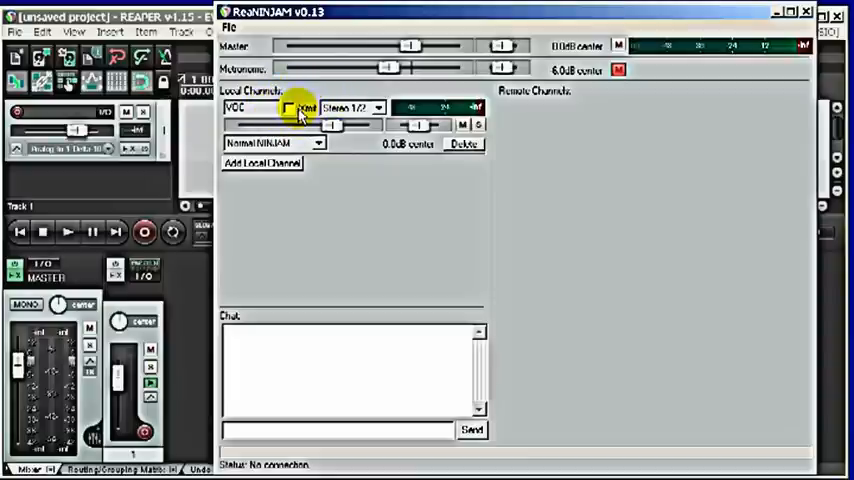
{"action": "left_click", "coordinate": [288, 108]}
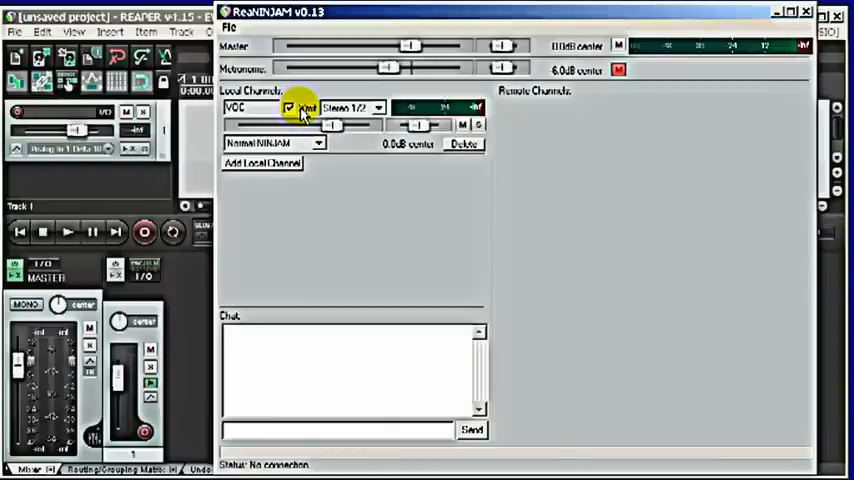
{"action": "left_click", "coordinate": [288, 108]}
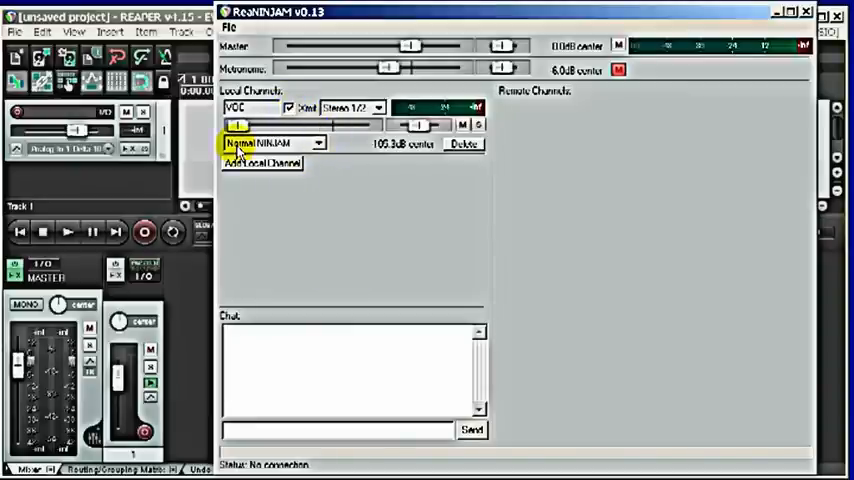
{"action": "mouse_move", "coordinate": [444, 176]}
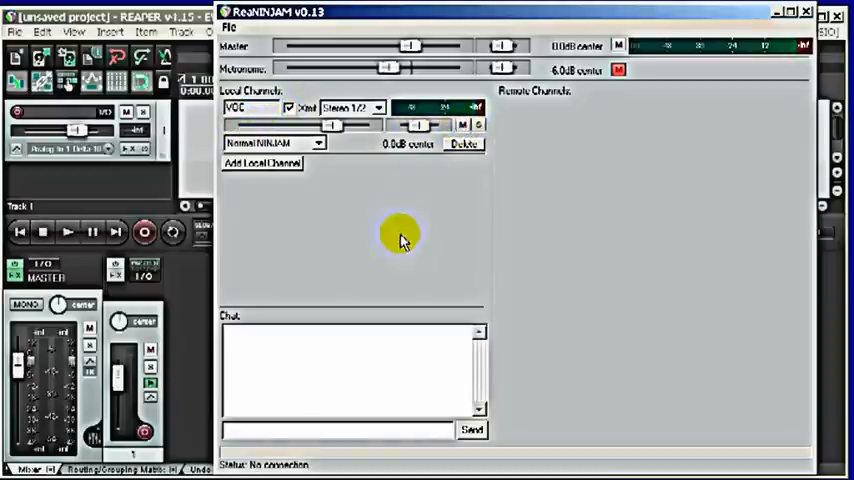
{"action": "mouse_move", "coordinate": [368, 204]}
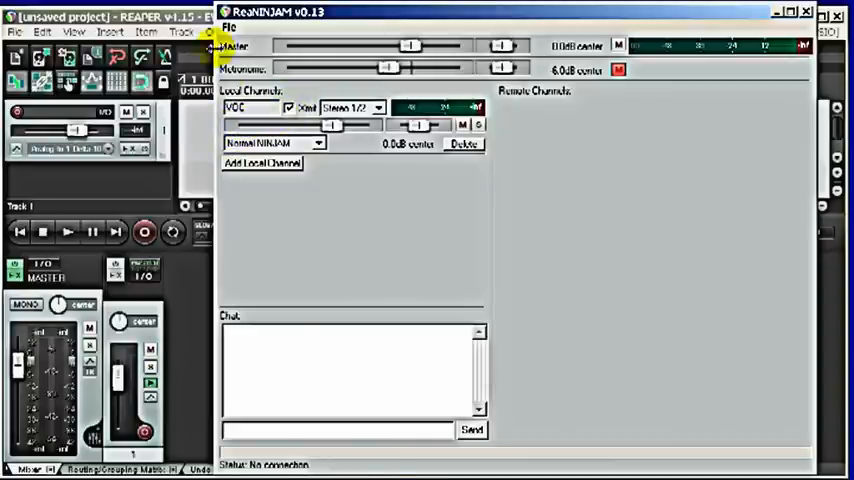
Step: Connect to a ninjam.com server chosen from the public list and accept its license terms
{"action": "left_click", "coordinate": [230, 28]}
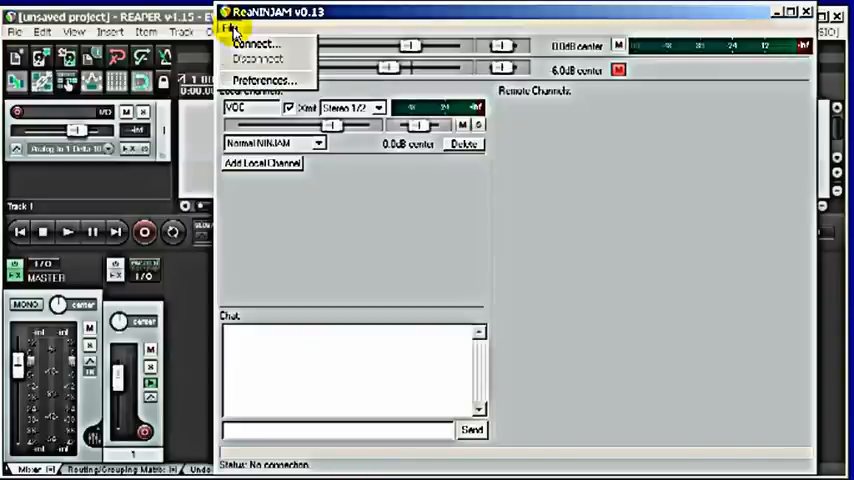
{"action": "mouse_move", "coordinate": [256, 44]}
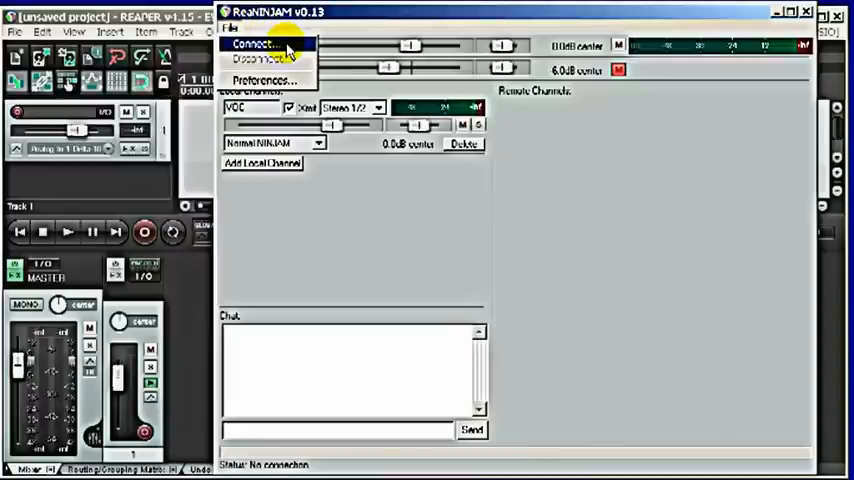
{"action": "left_click", "coordinate": [252, 44]}
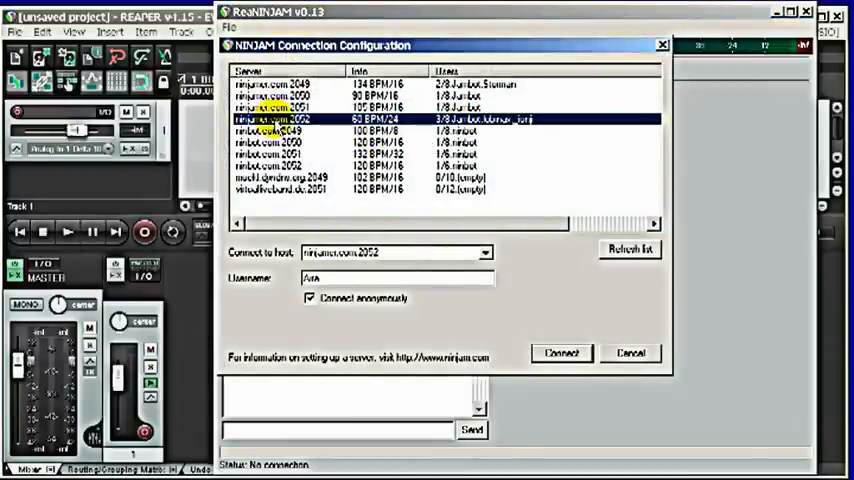
{"action": "left_click", "coordinate": [560, 352]}
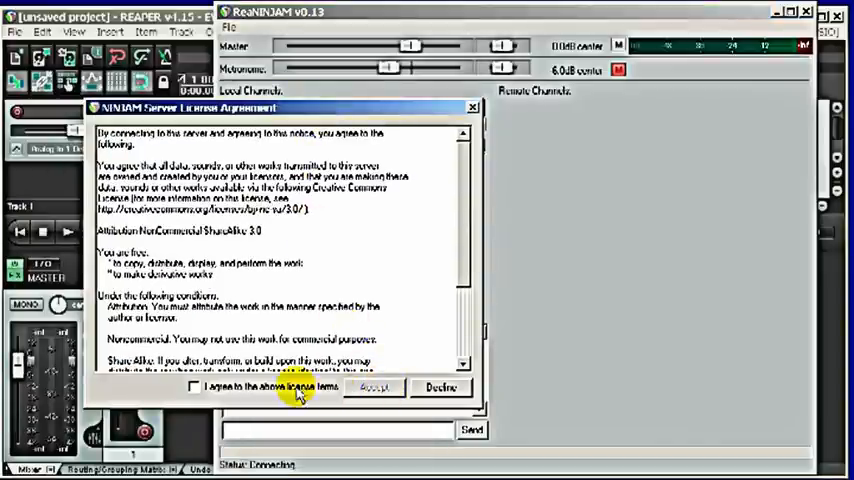
{"action": "left_click", "coordinate": [192, 388]}
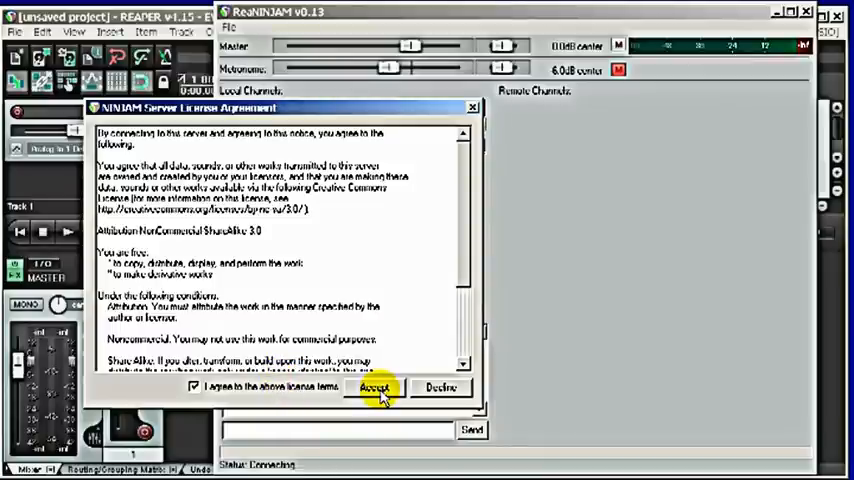
{"action": "left_click", "coordinate": [372, 388]}
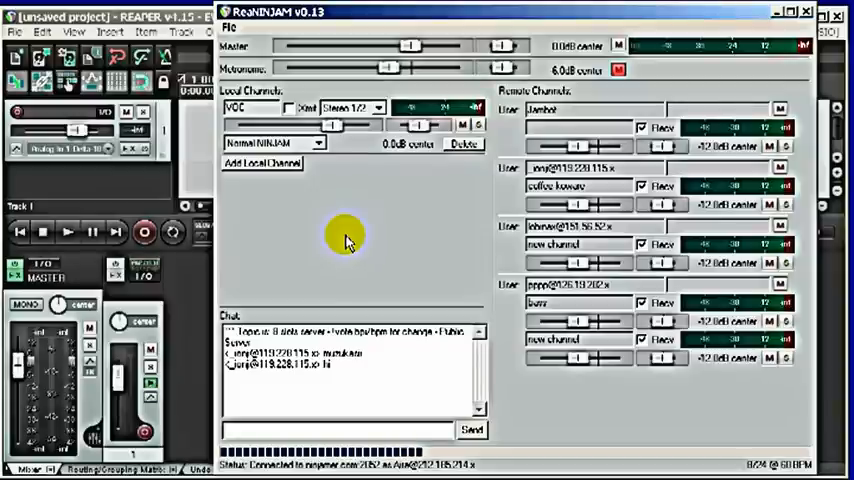
{"action": "mouse_move", "coordinate": [478, 192]}
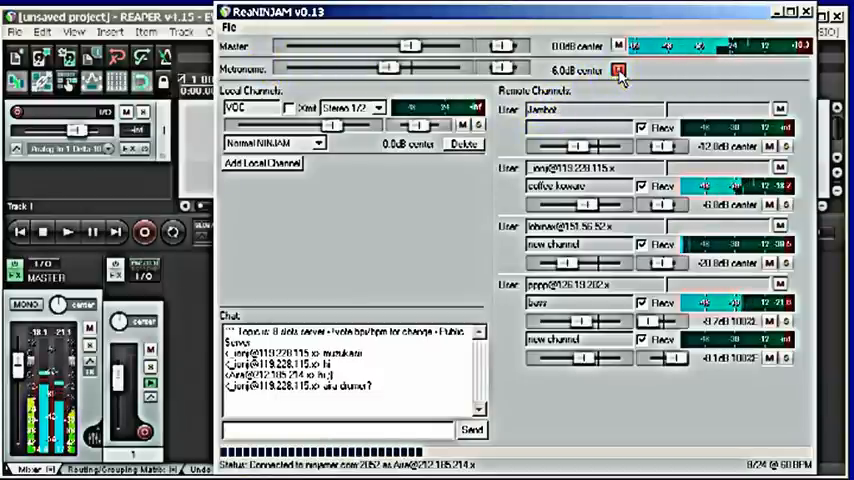
Step: Unmute the metronome via its M button once the session is connected
{"action": "left_click", "coordinate": [618, 70]}
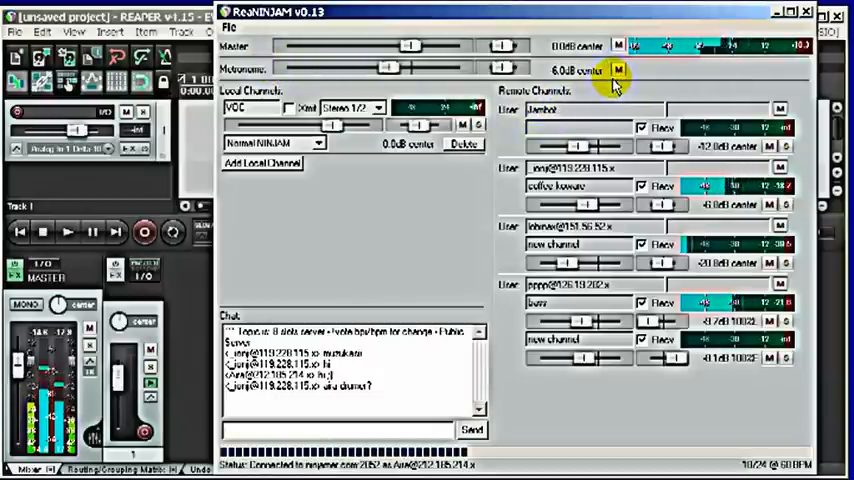